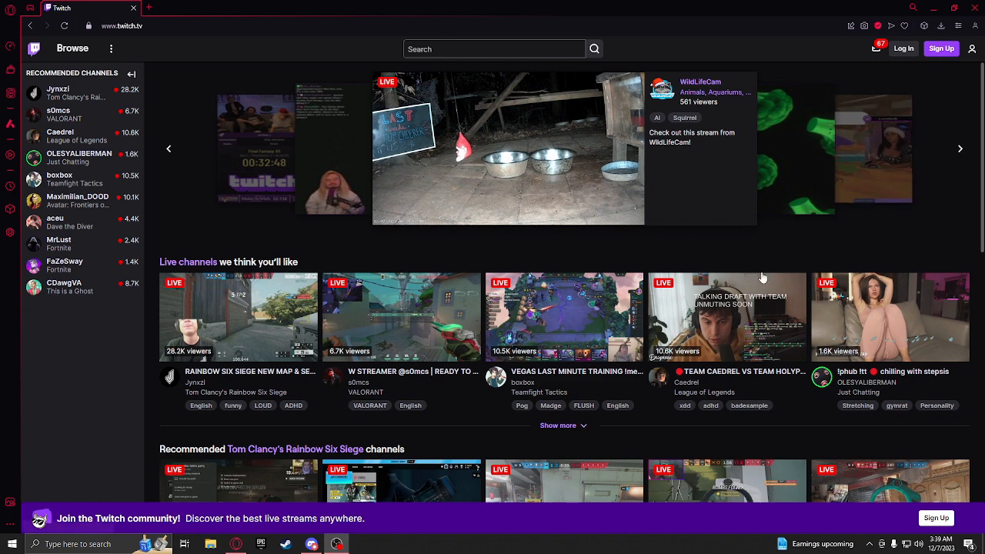
{"action": "mouse_move", "coordinate": [920, 64]}
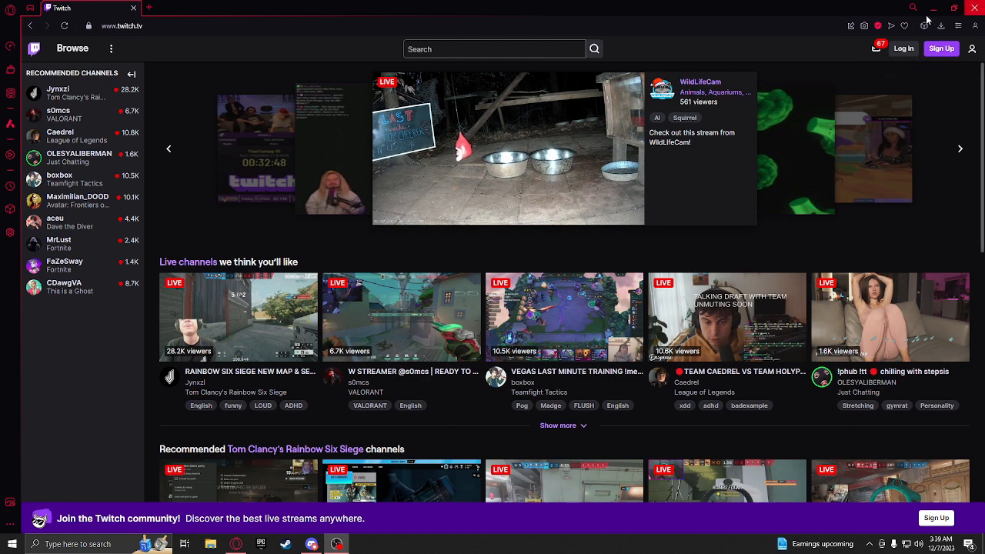
{"action": "mouse_move", "coordinate": [903, 49]}
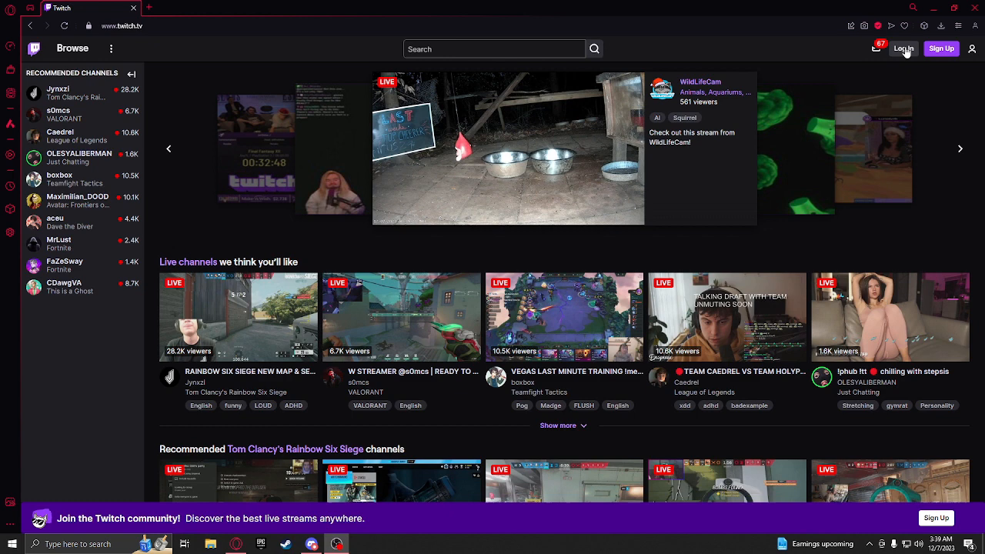
- Open the Twitch Log In dialog, which shows an unsupported-browser warning
{"action": "left_click", "coordinate": [904, 49]}
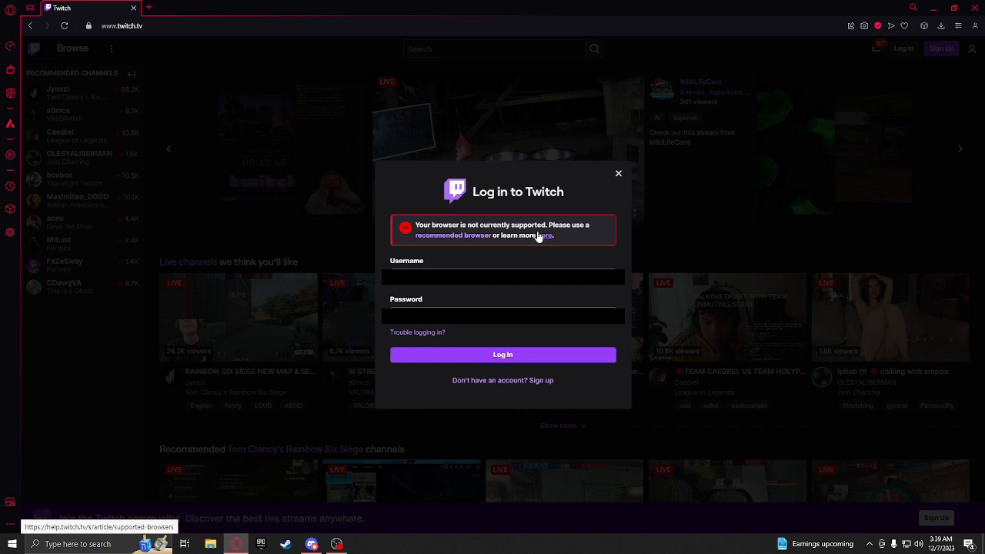
{"action": "mouse_move", "coordinate": [461, 264]}
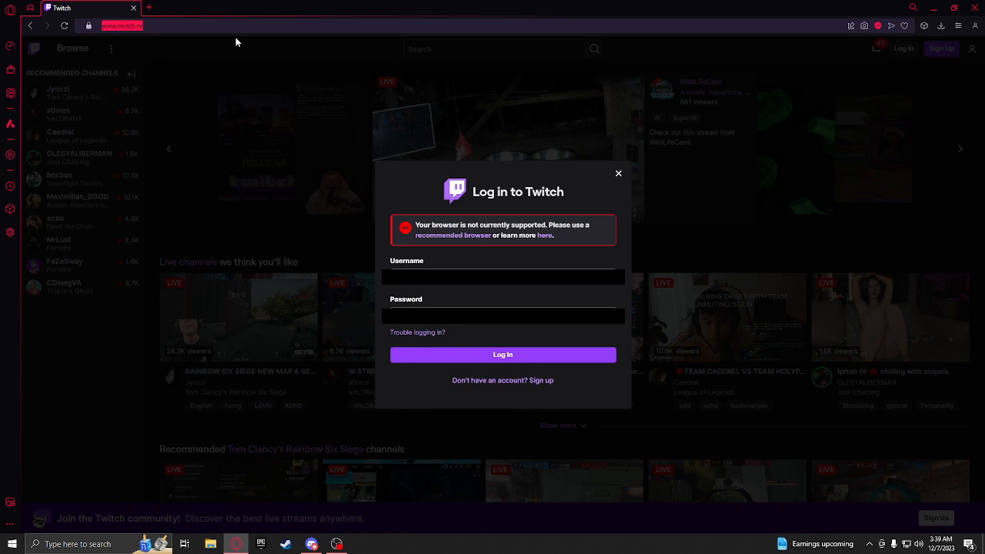
- At opera://browserjs, disable browser.js and User-Agent spoofing for this session
{"action": "type", "text": "opera"}
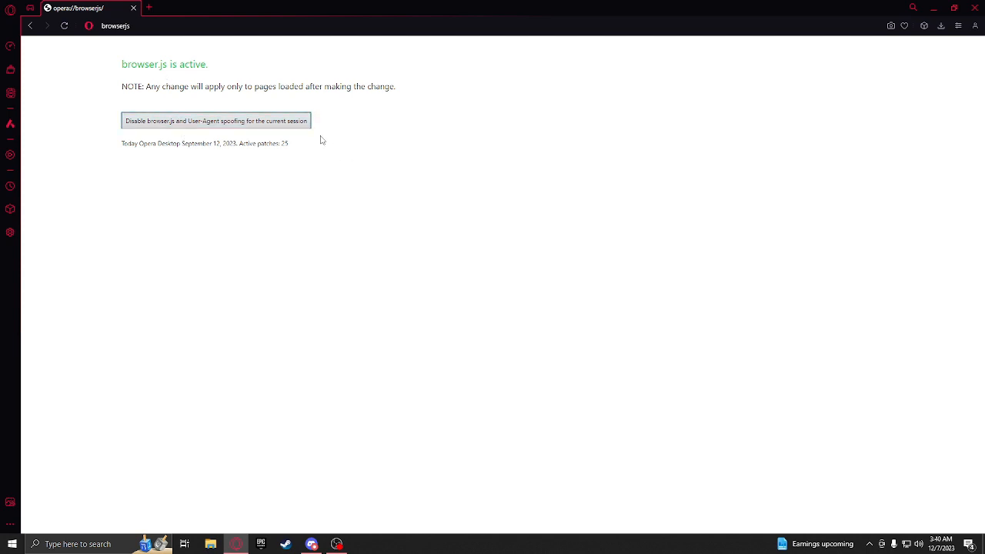
{"action": "left_click", "coordinate": [214, 120]}
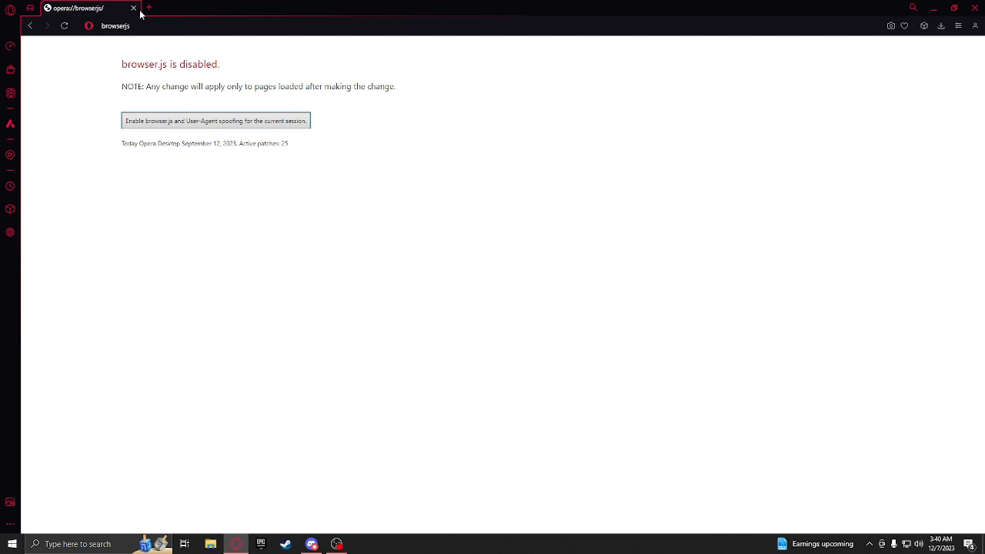
{"action": "mouse_move", "coordinate": [154, 13]}
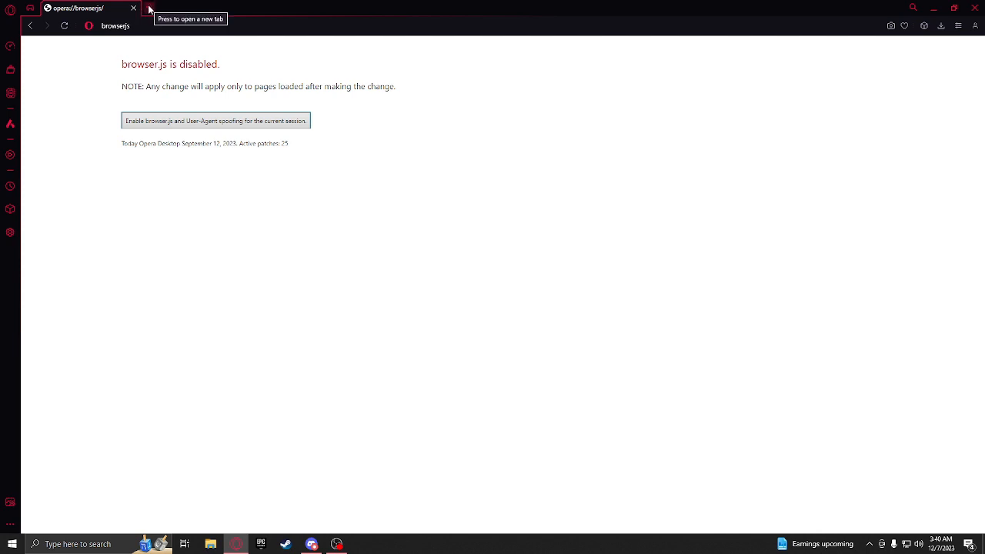
- Load twitch.tv in a new tab and open its Log In form again
{"action": "left_click", "coordinate": [148, 8]}
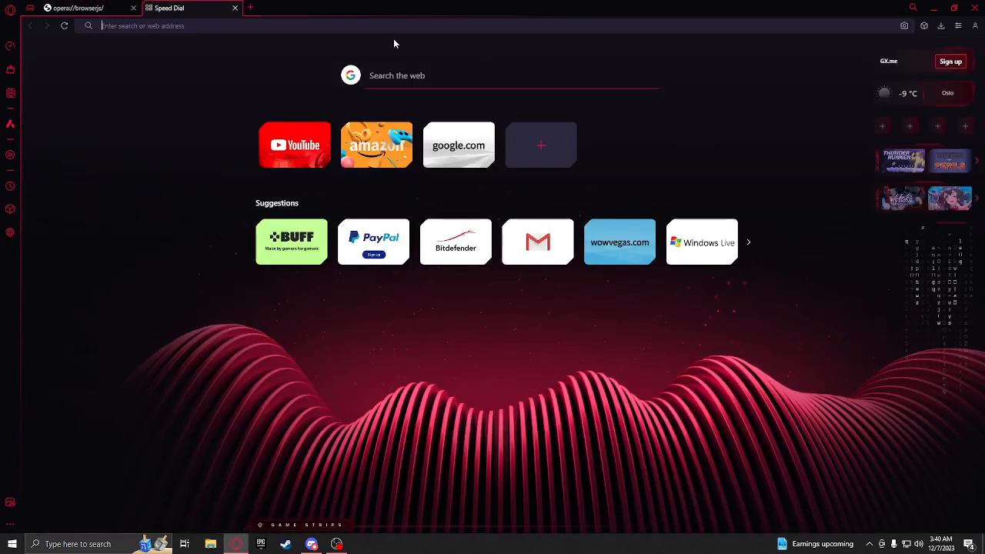
{"action": "type", "text": "twitch.tv"}
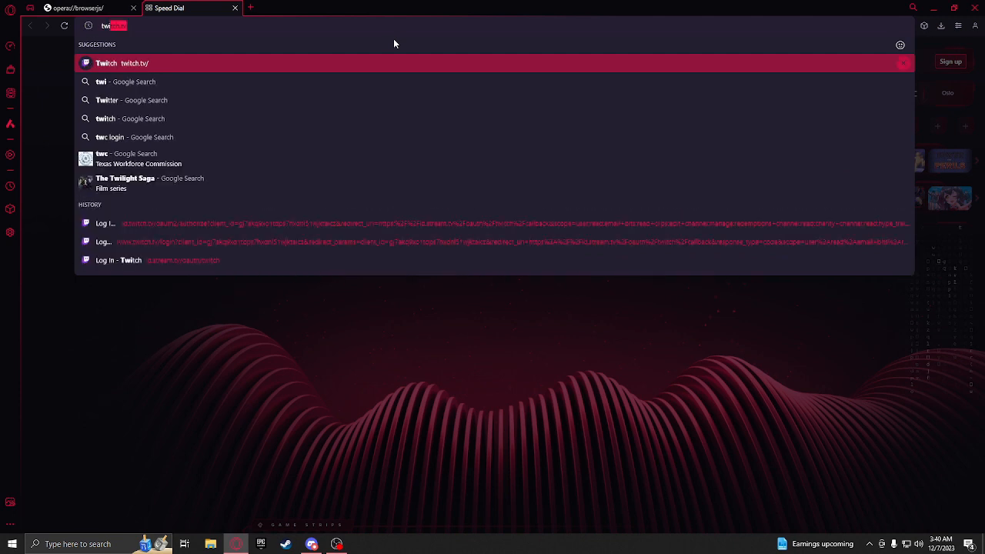
{"action": "left_click", "coordinate": [121, 62]}
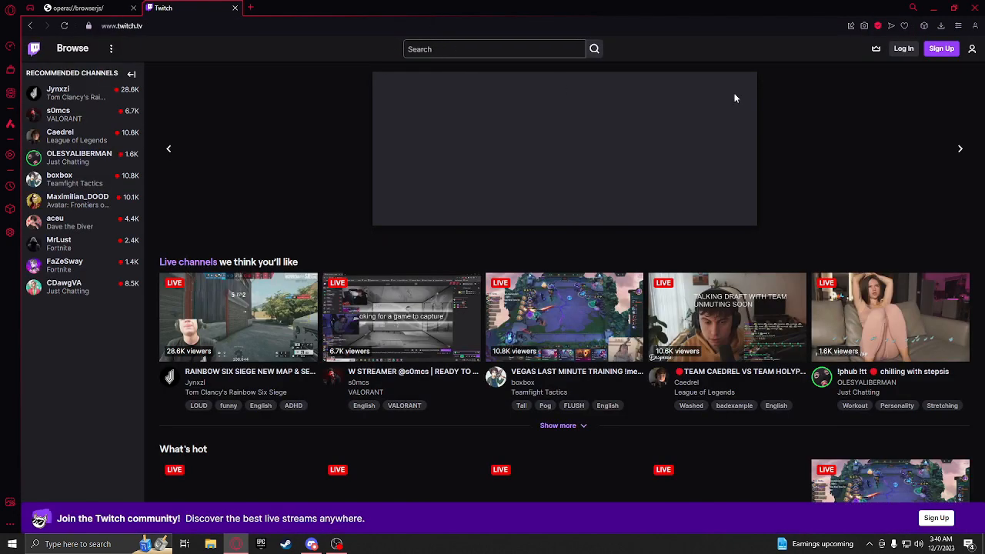
{"action": "left_click", "coordinate": [903, 47]}
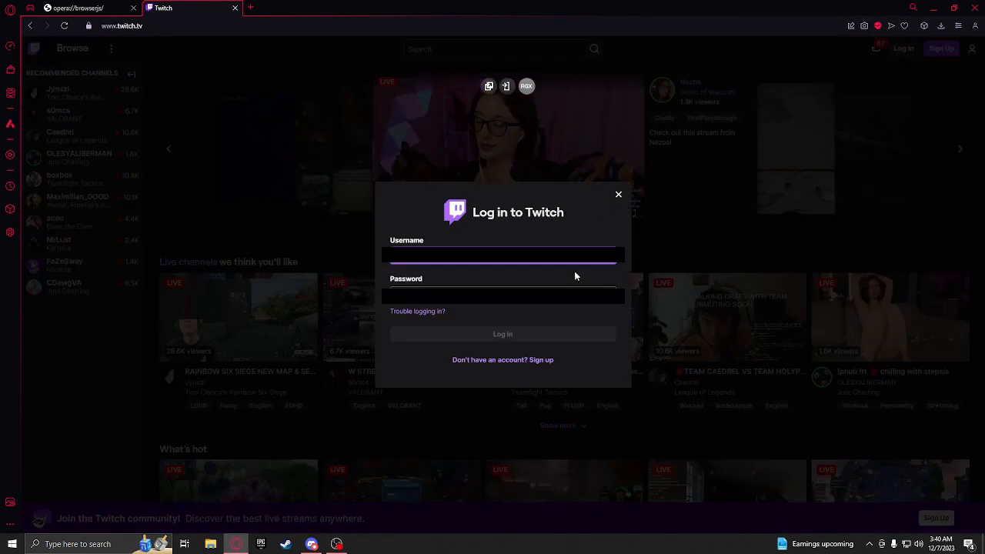
{"action": "mouse_move", "coordinate": [490, 334]}
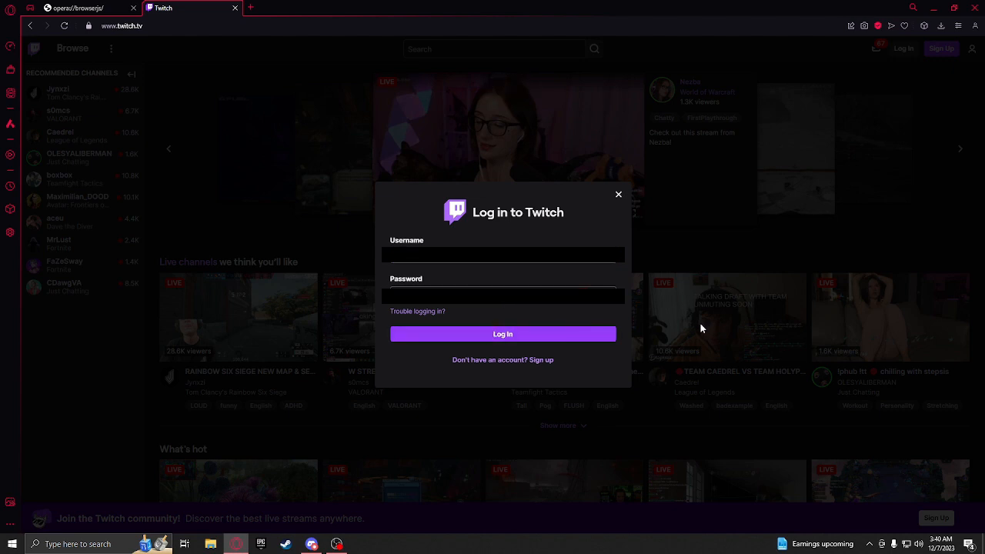
{"action": "mouse_move", "coordinate": [323, 287]}
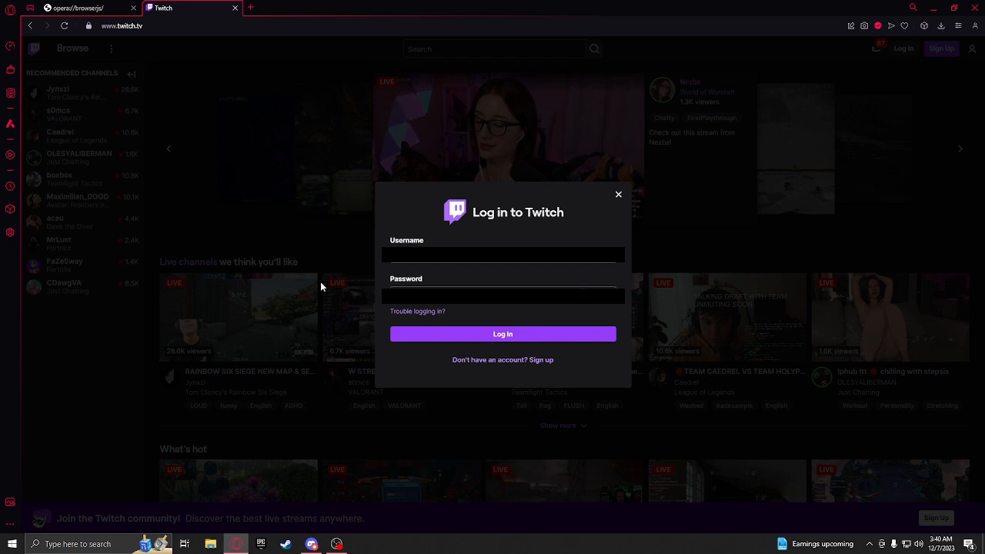
{"action": "mouse_move", "coordinate": [476, 335]}
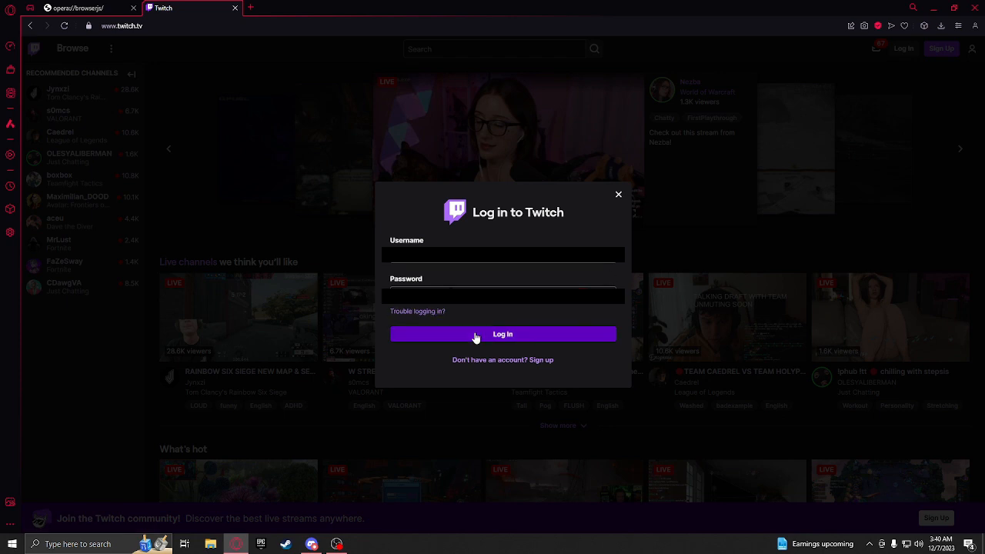
{"action": "mouse_move", "coordinate": [540, 339]}
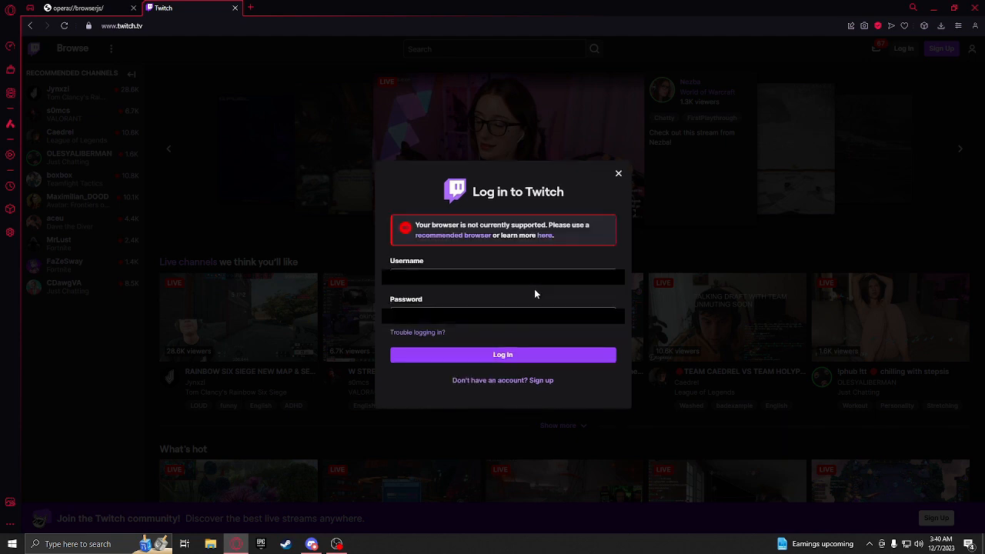
{"action": "mouse_move", "coordinate": [789, 73]}
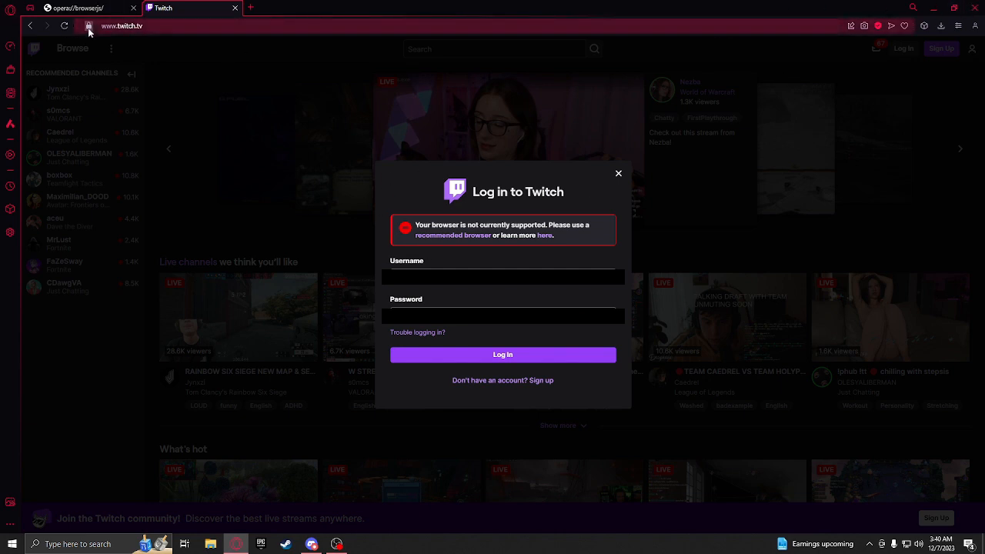
{"action": "left_click", "coordinate": [85, 26]}
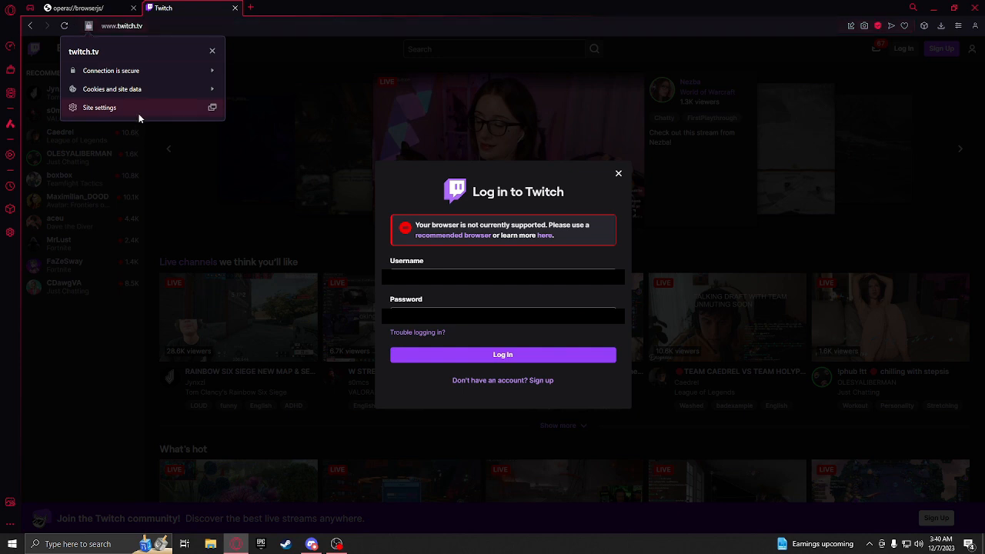
{"action": "left_click", "coordinate": [99, 107]}
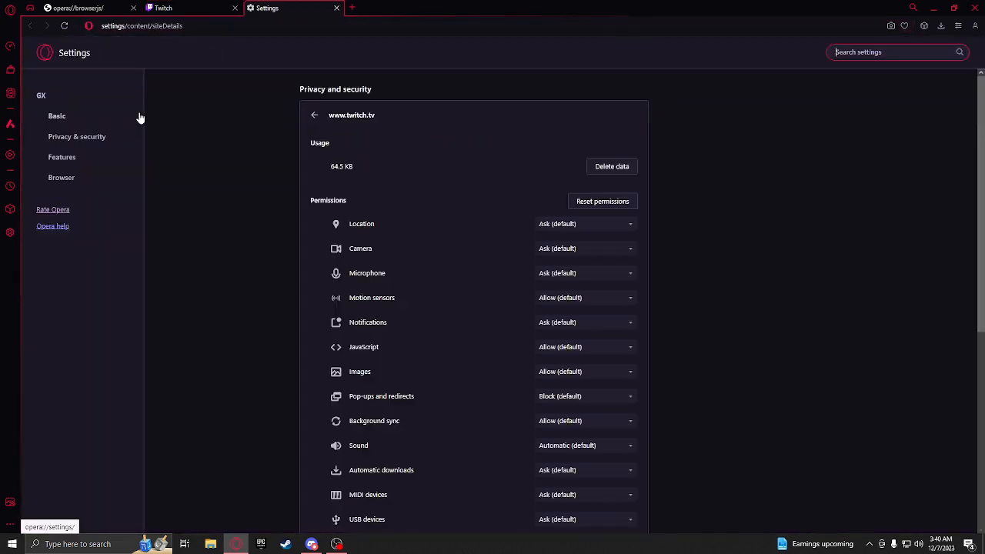
{"action": "left_click", "coordinate": [611, 166]}
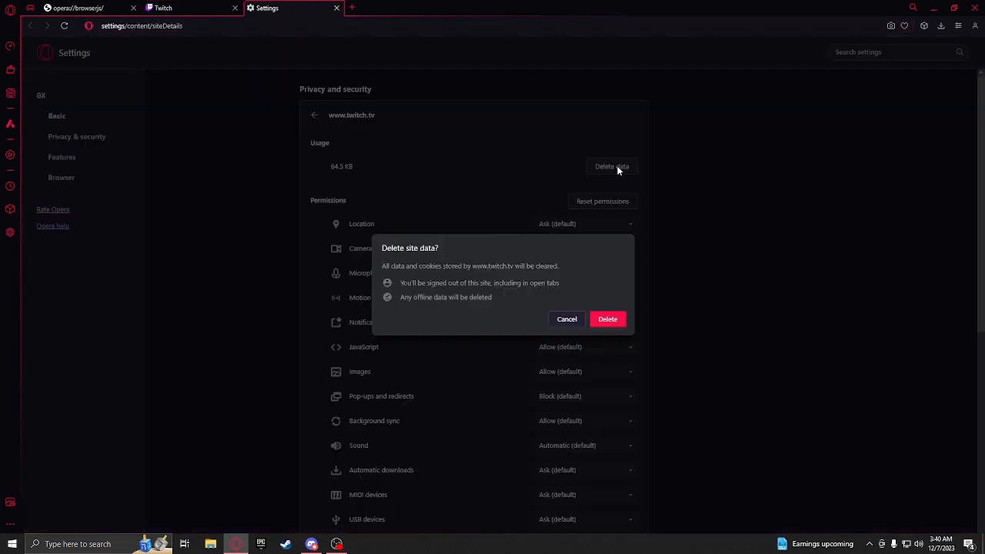
{"action": "mouse_move", "coordinate": [615, 320]}
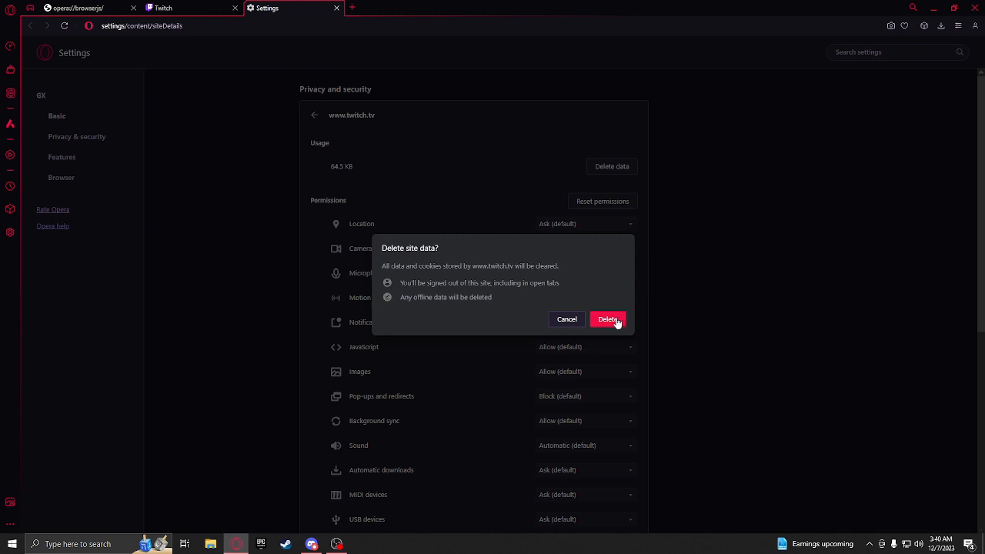
{"action": "left_click", "coordinate": [608, 318]}
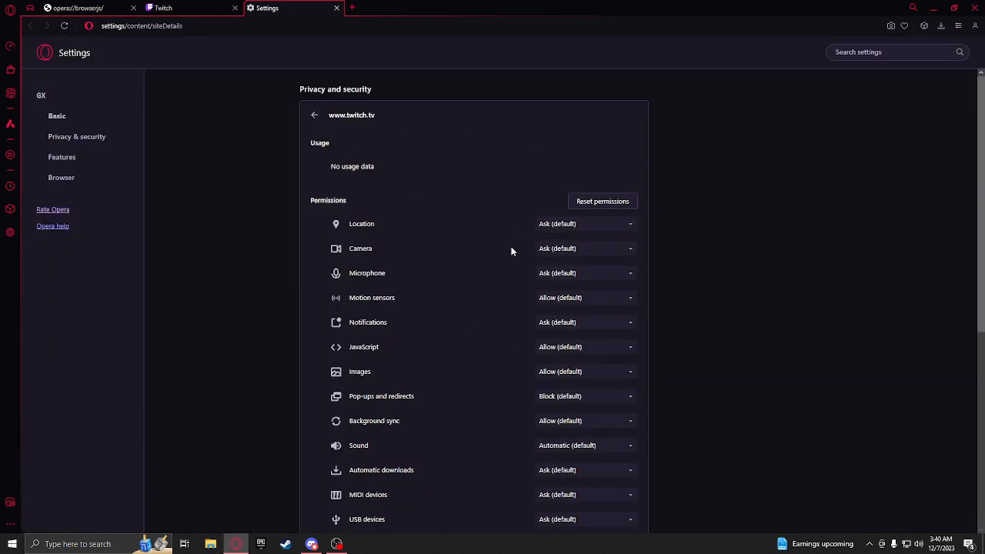
{"action": "scroll", "scroll_direction": "down", "scroll_amount": 3}
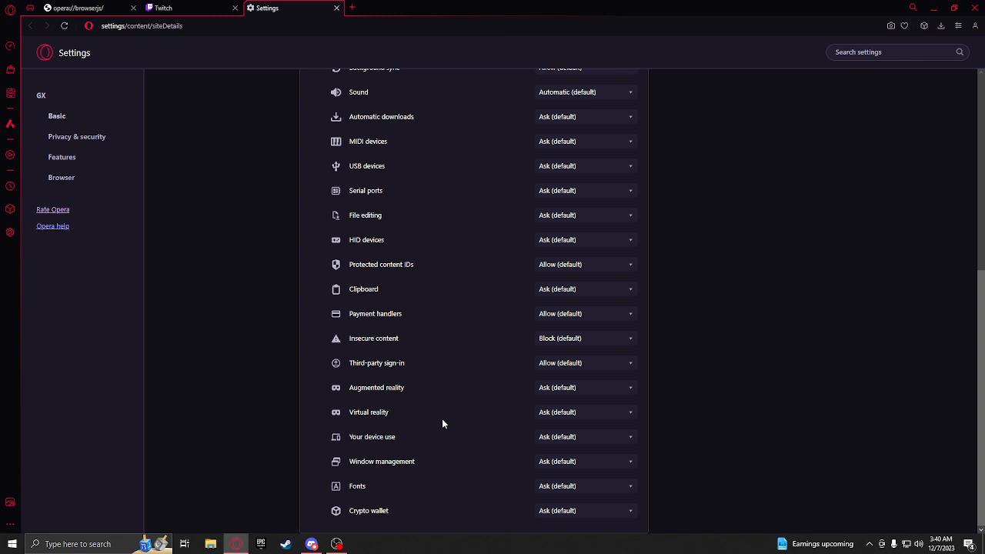
{"action": "scroll", "scroll_direction": "up", "scroll_amount": 3}
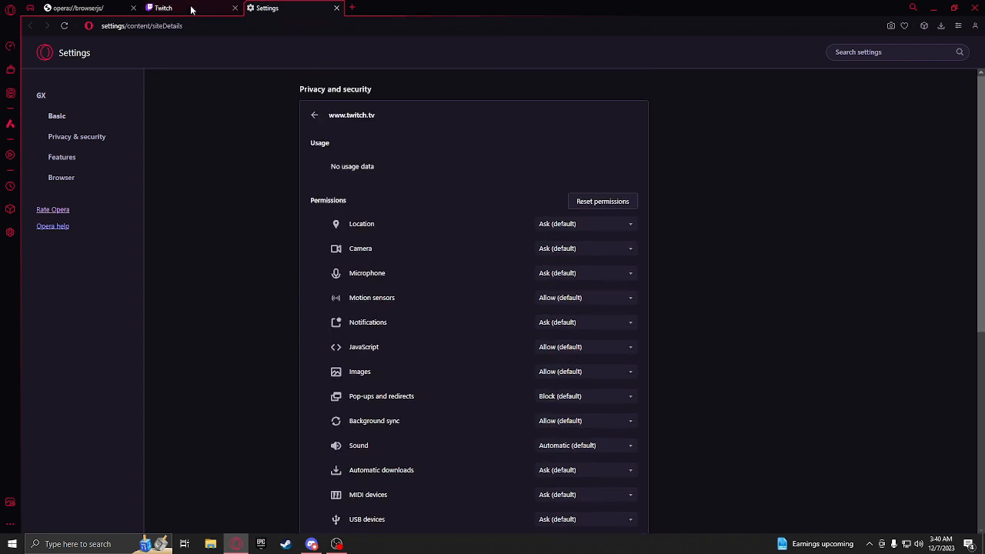
{"action": "left_click", "coordinate": [232, 9]}
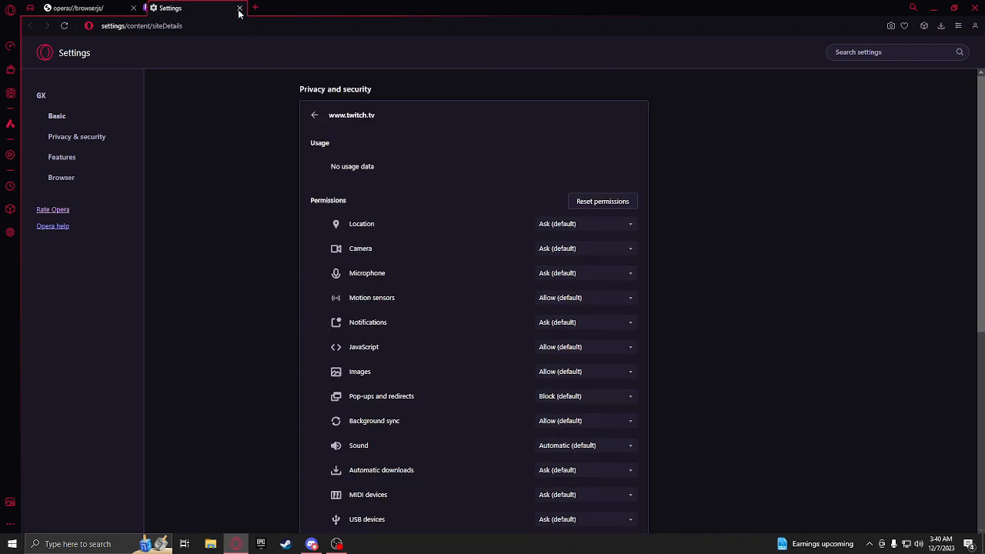
{"action": "left_click", "coordinate": [263, 8]}
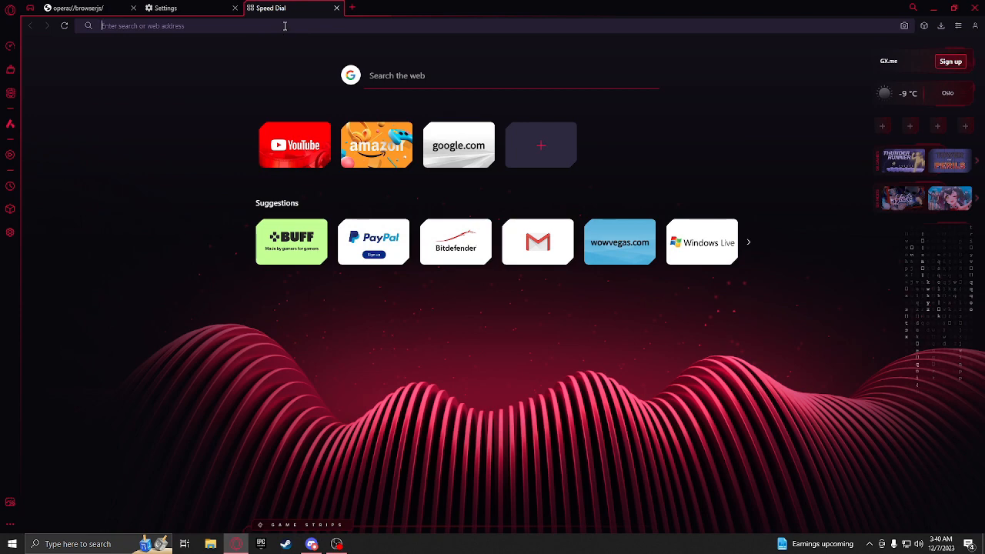
{"action": "type", "text": "www.twitch.tv"}
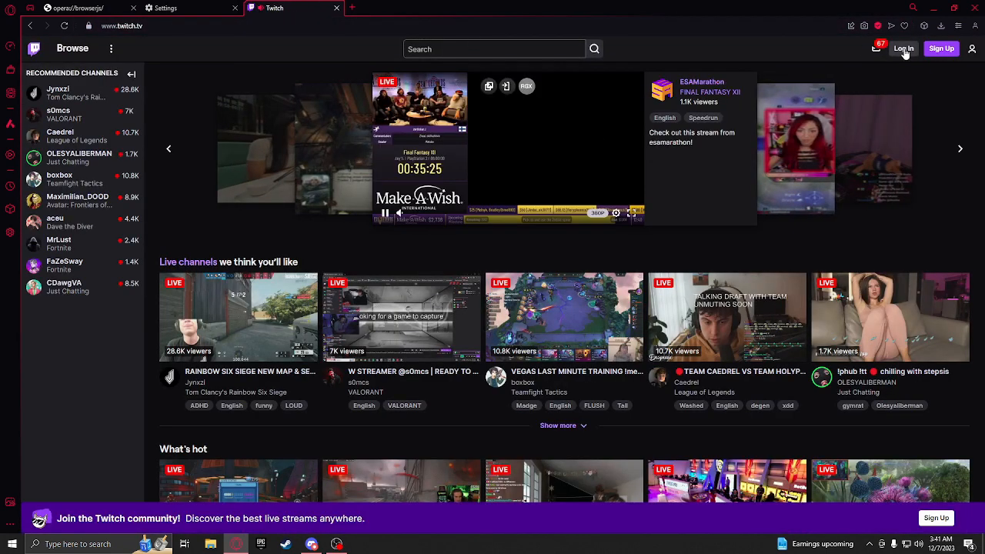
{"action": "left_click", "coordinate": [904, 48]}
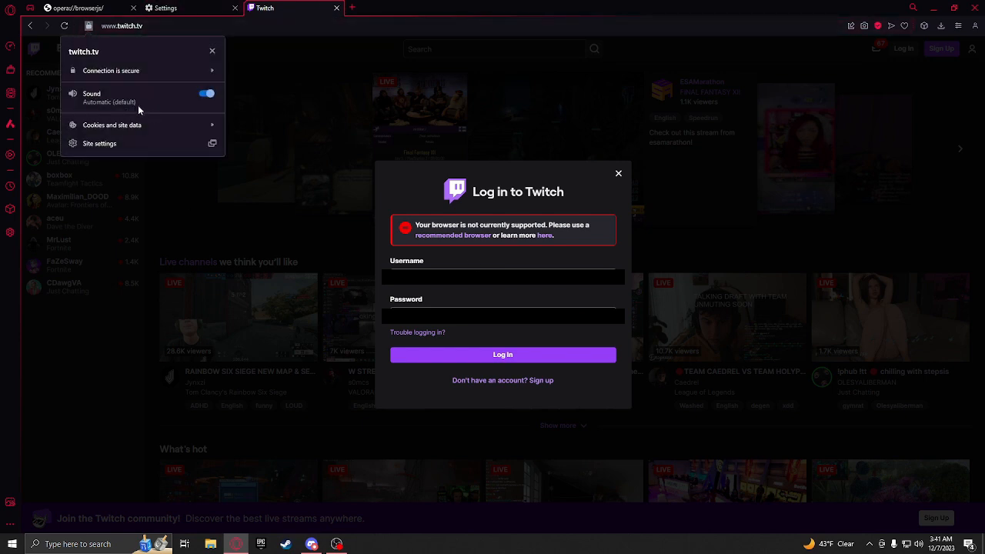
{"action": "mouse_move", "coordinate": [158, 127]}
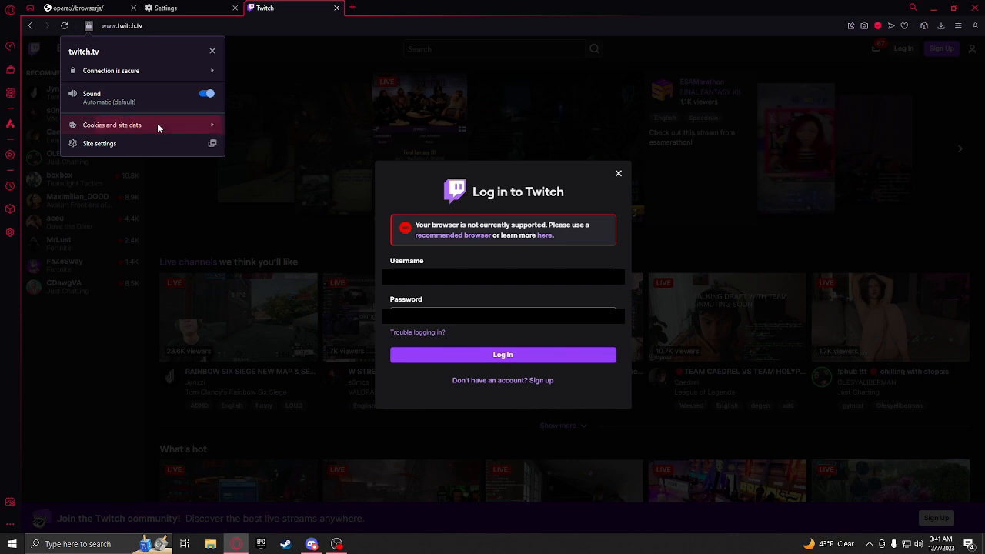
{"action": "left_click", "coordinate": [113, 125]}
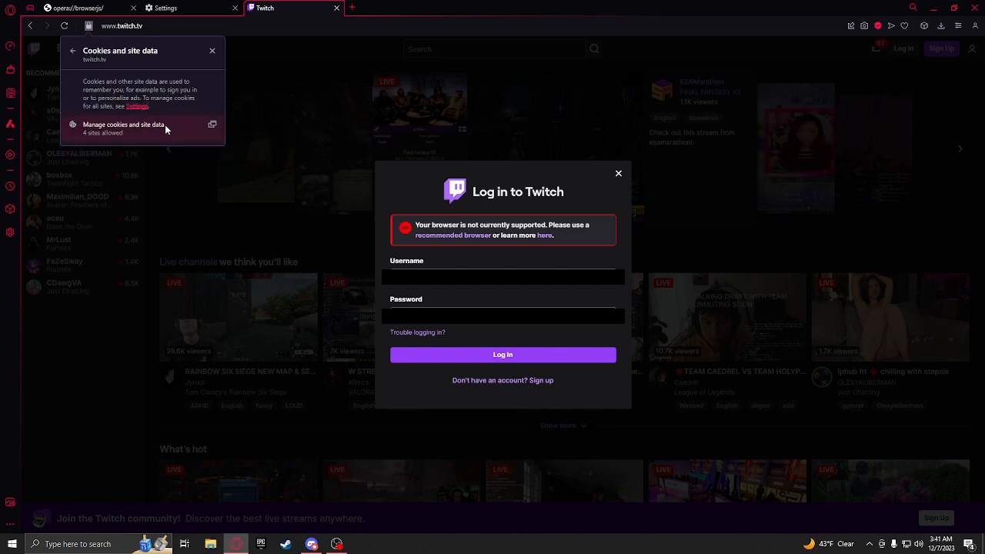
{"action": "left_click", "coordinate": [123, 124]}
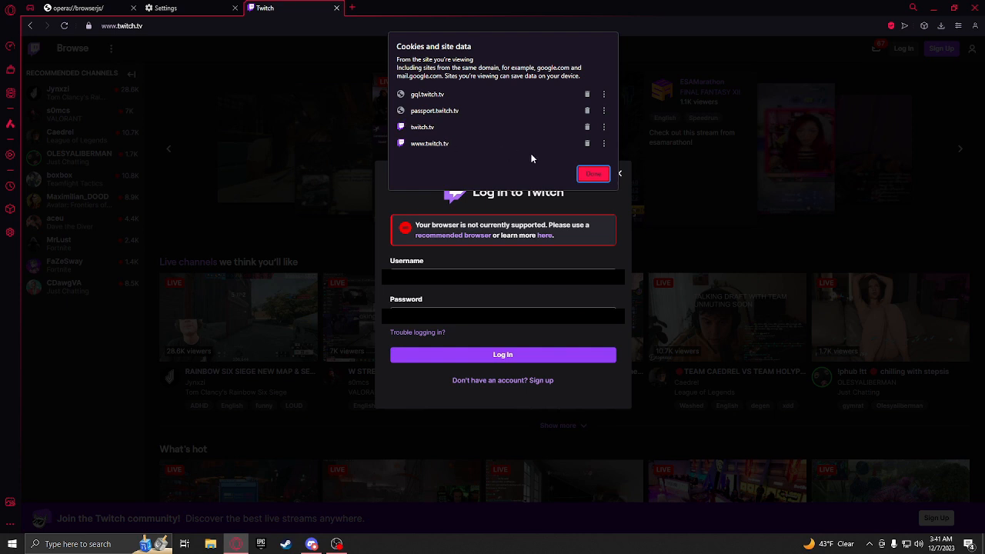
{"action": "mouse_move", "coordinate": [451, 112]}
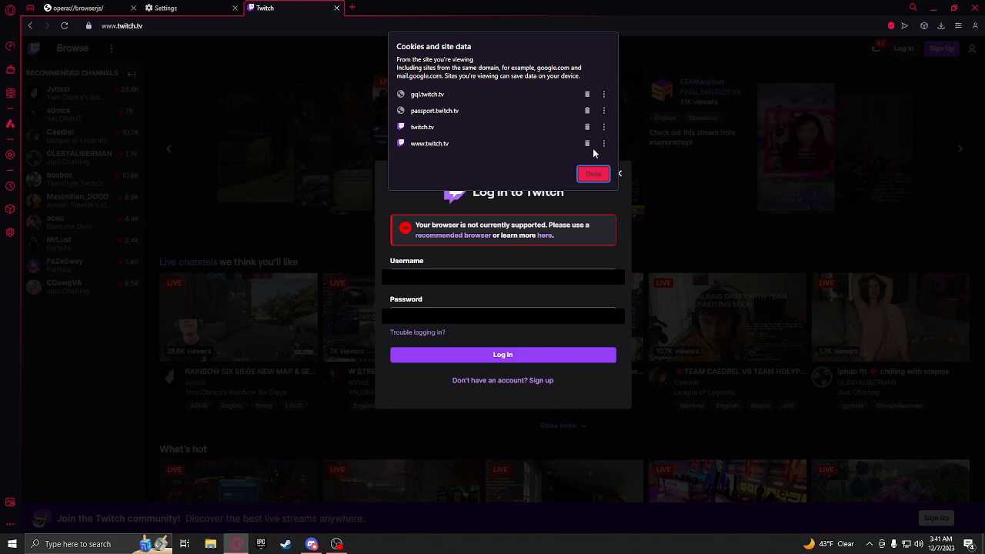
{"action": "left_click", "coordinate": [587, 94]}
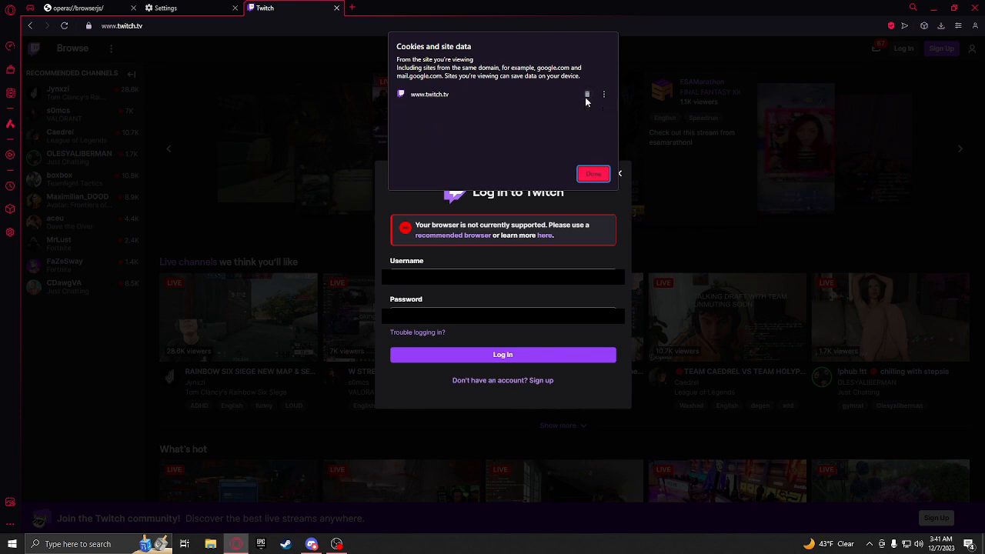
{"action": "left_click", "coordinate": [592, 174]}
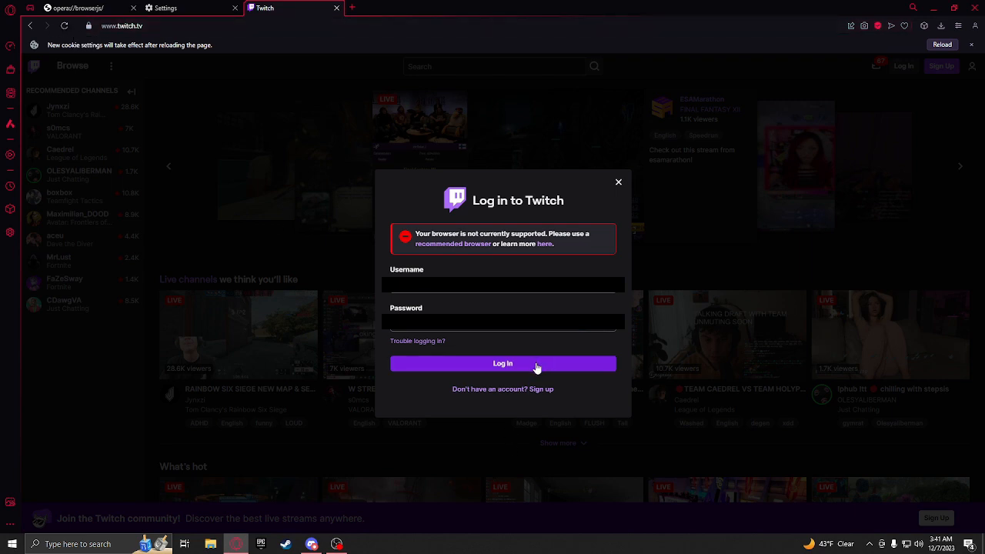
{"action": "mouse_move", "coordinate": [260, 369]}
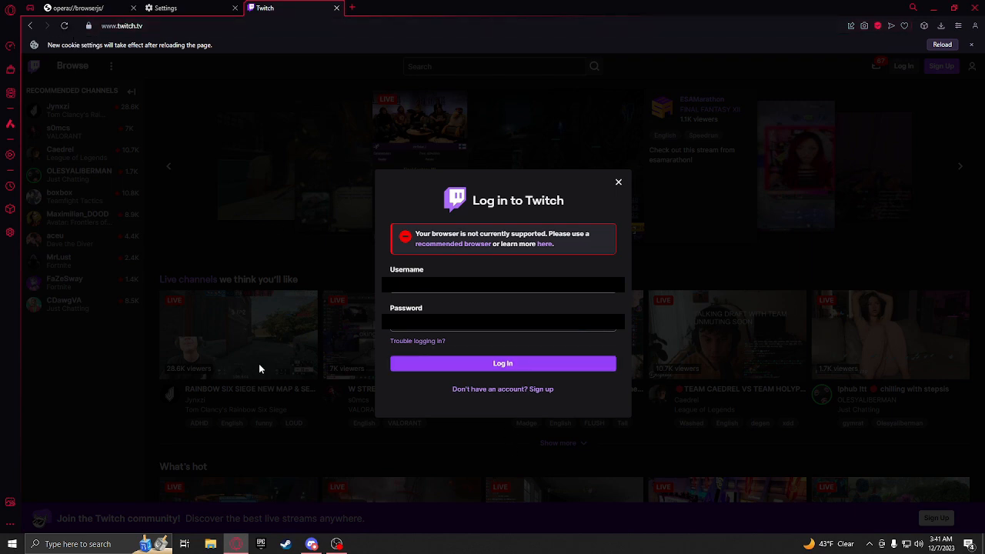
{"action": "mouse_move", "coordinate": [618, 195]}
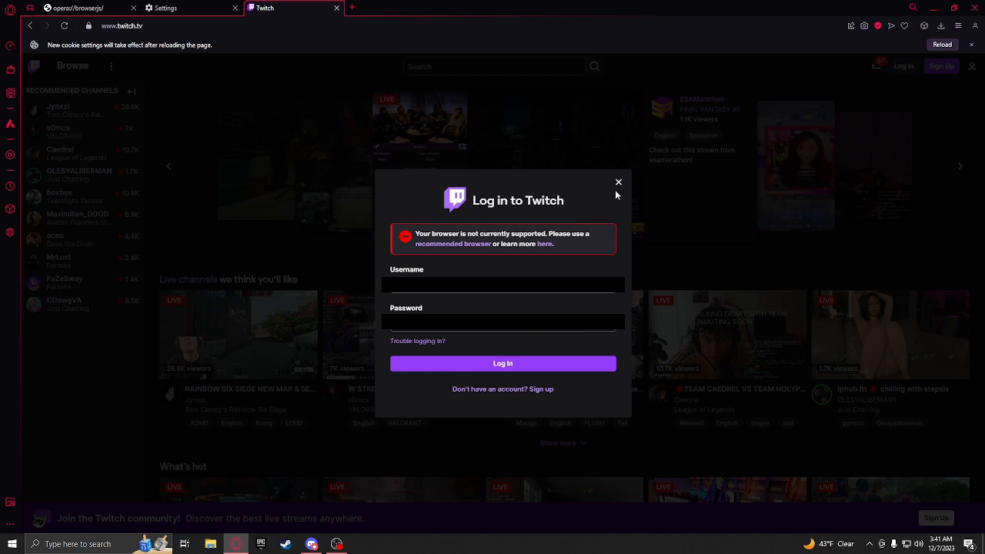
- Reopen the login form on the reloaded page and submit credentials to reach the Token prompt
{"action": "left_click", "coordinate": [618, 183]}
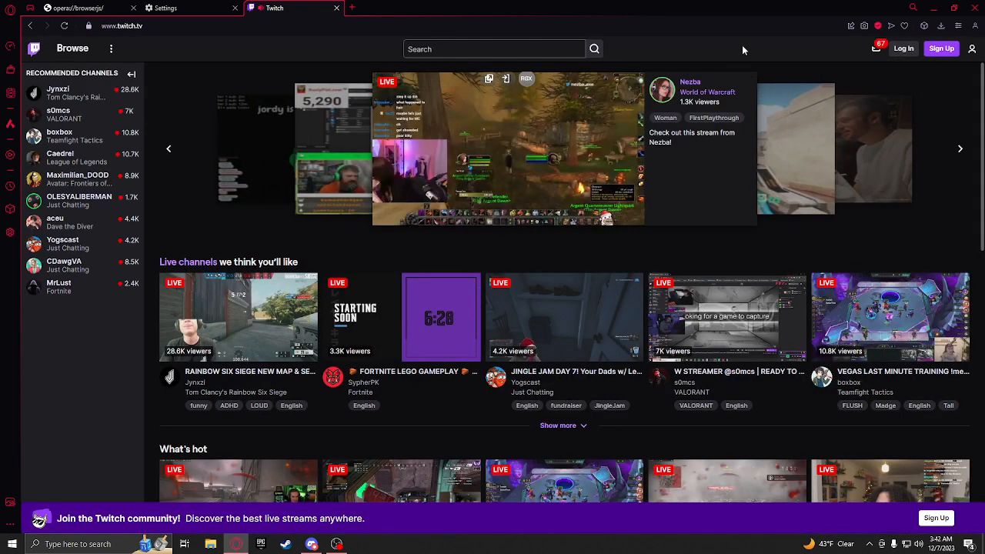
{"action": "left_click", "coordinate": [904, 48]}
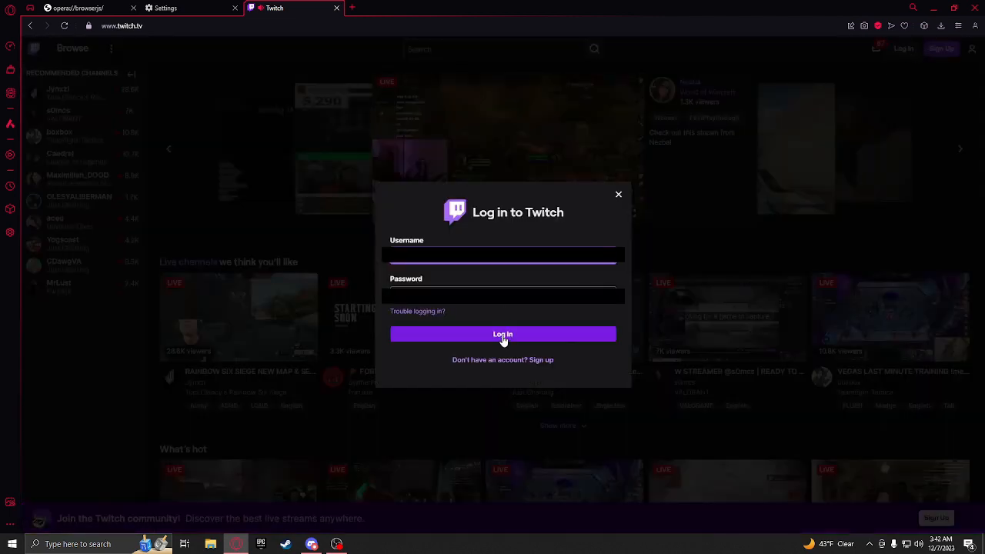
{"action": "left_click", "coordinate": [503, 334]}
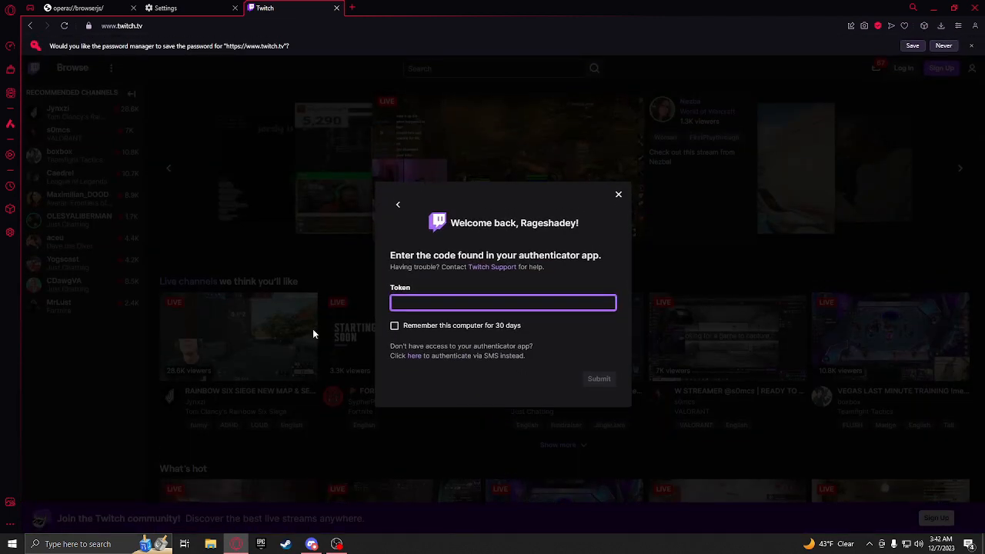